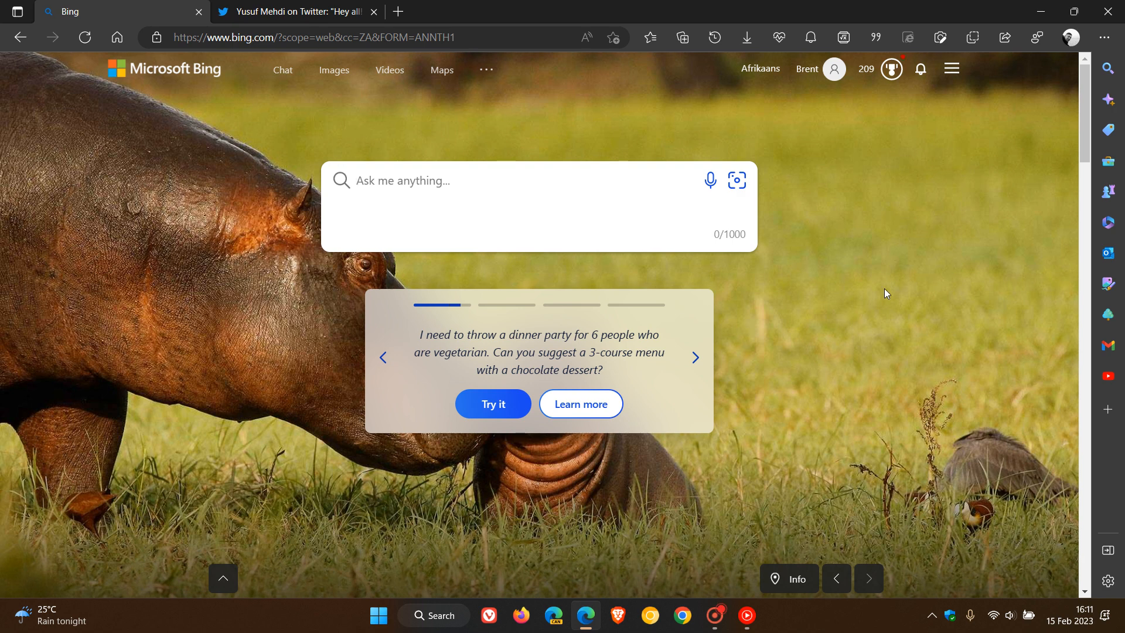
{"action": "mouse_move", "coordinate": [771, 493]}
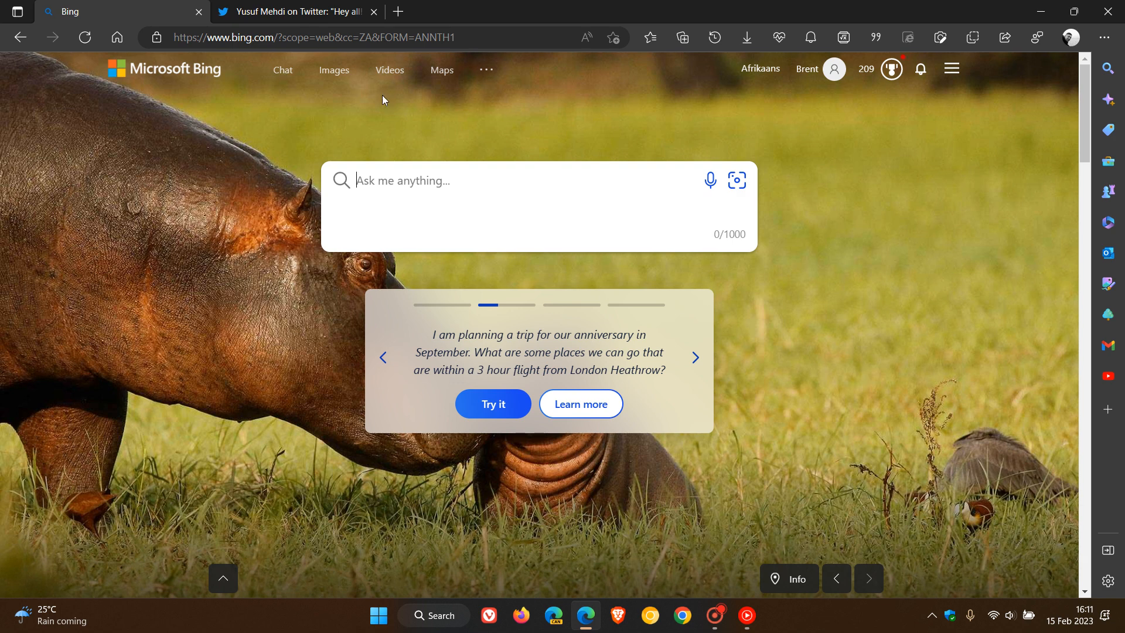
{"action": "mouse_move", "coordinate": [895, 311]}
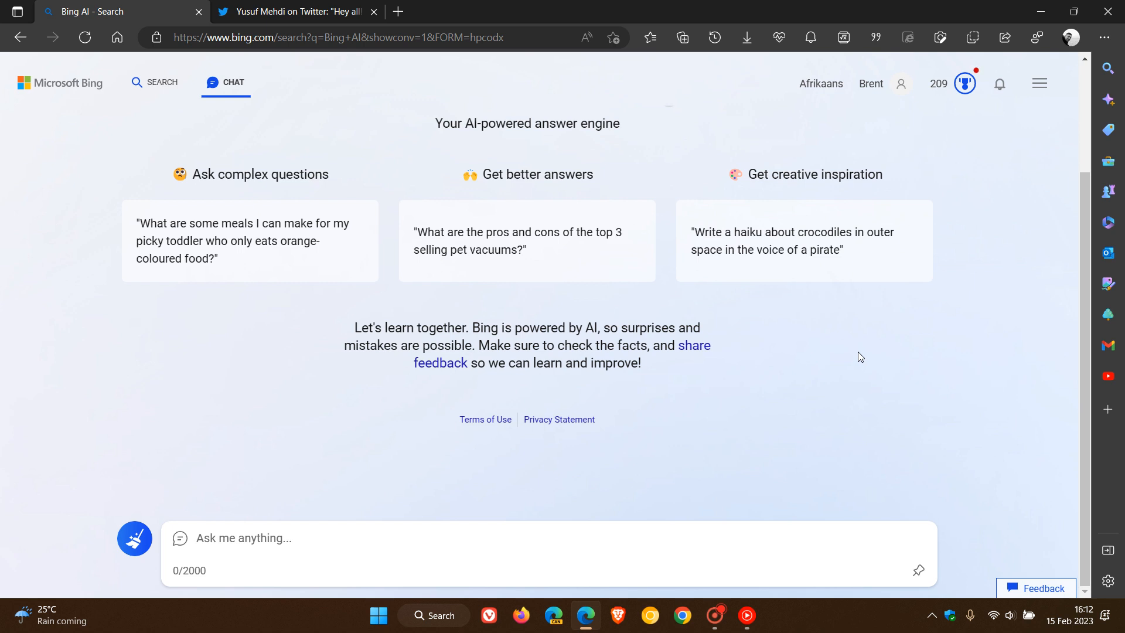
{"action": "left_click", "coordinate": [243, 537]}
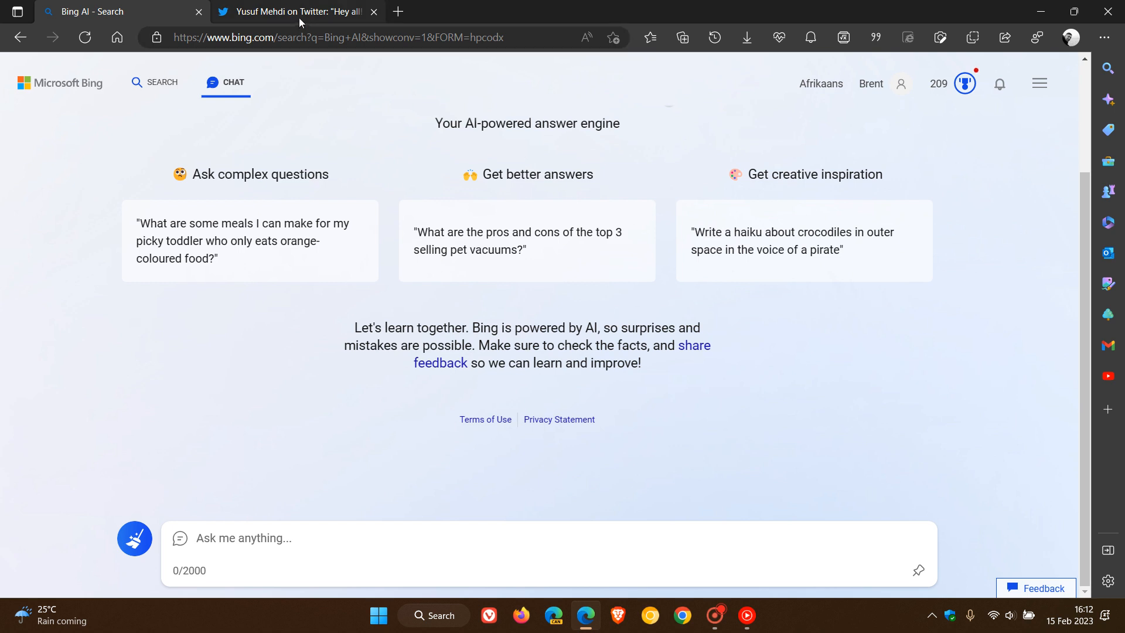
Switch to the Twitter tab showing Yusuf Mehdi's tweet about the Bing waitlist.
{"action": "left_click", "coordinate": [294, 11]}
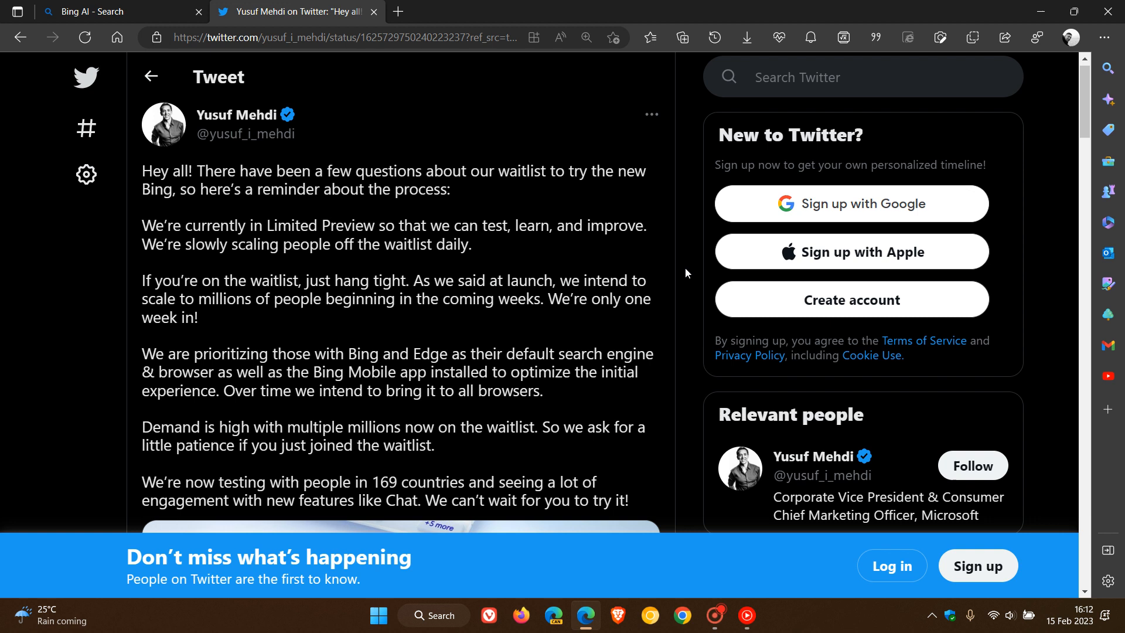
{"action": "mouse_move", "coordinate": [680, 245]}
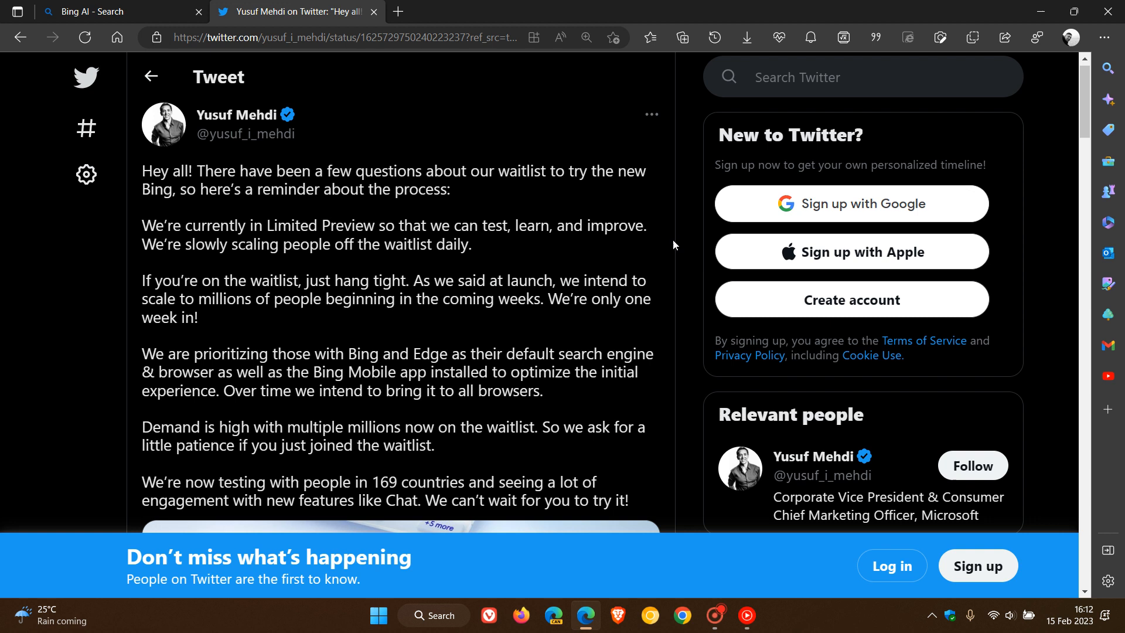
{"action": "mouse_move", "coordinate": [683, 280]}
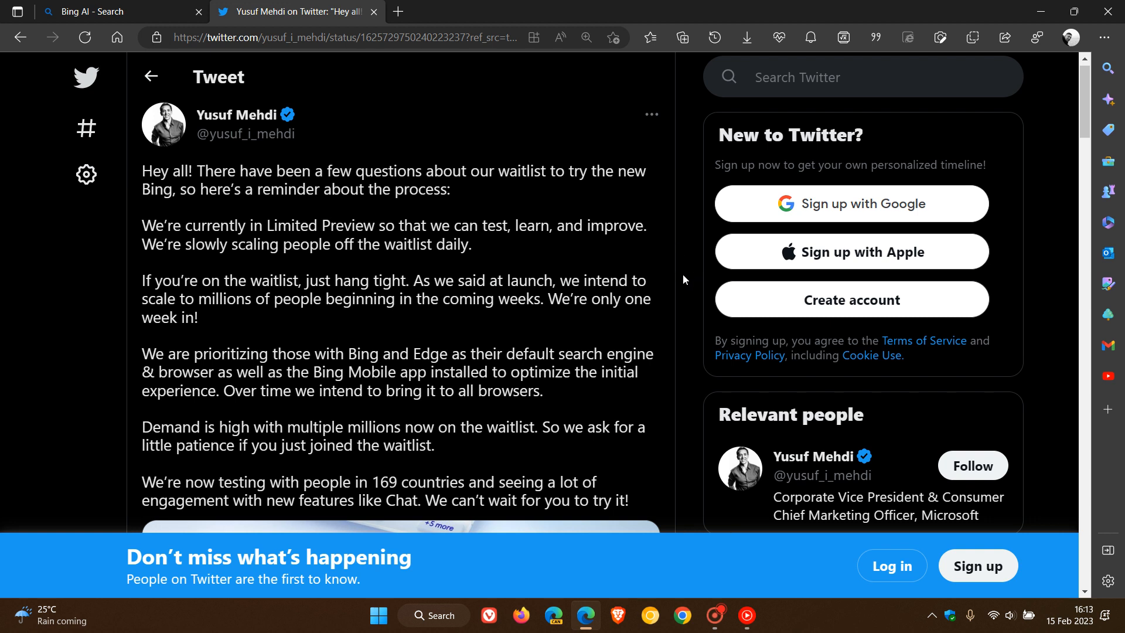
{"action": "mouse_move", "coordinate": [678, 281]}
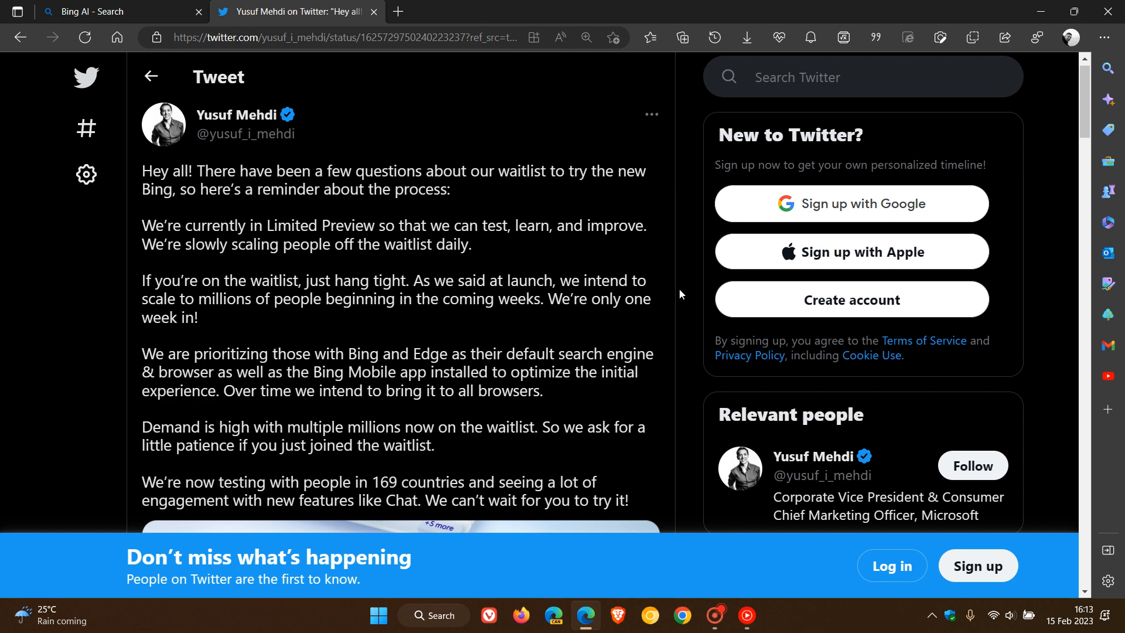
Scroll further through the waitlist tweet, then return to the Bing homepage tab.
{"action": "scroll", "scroll_direction": "down", "scroll_amount": 3}
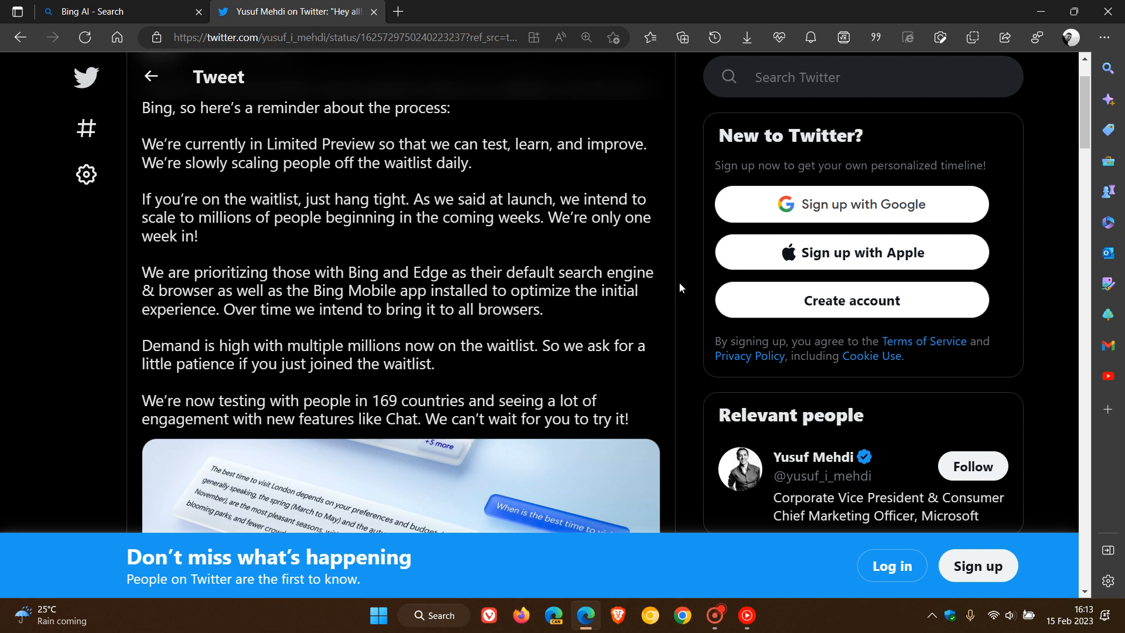
{"action": "mouse_move", "coordinate": [662, 284]}
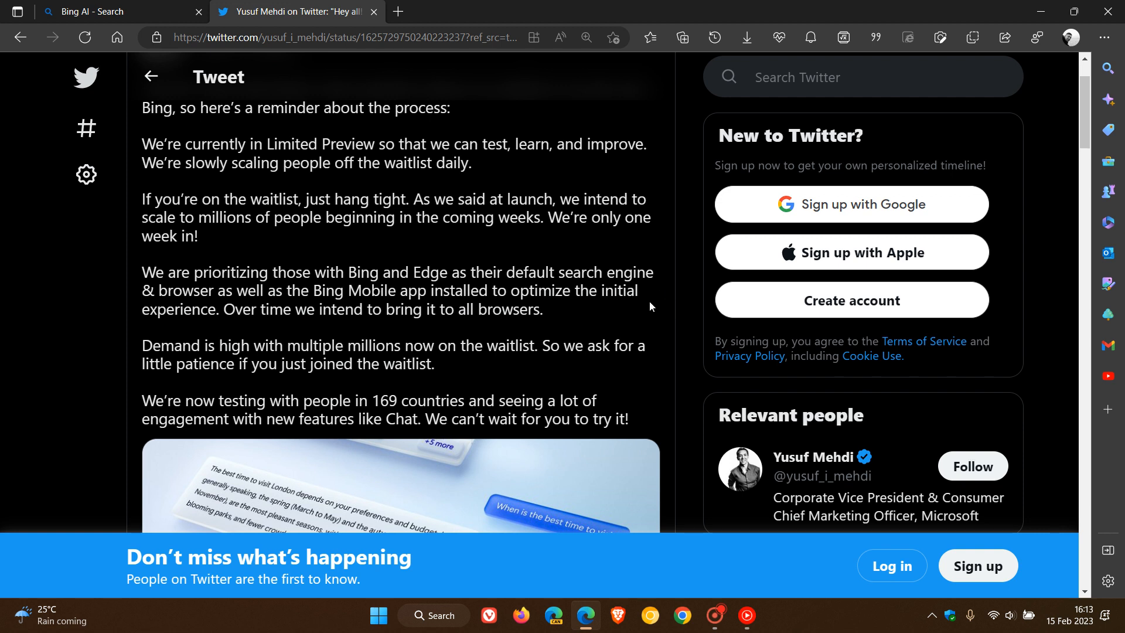
{"action": "mouse_move", "coordinate": [652, 358]}
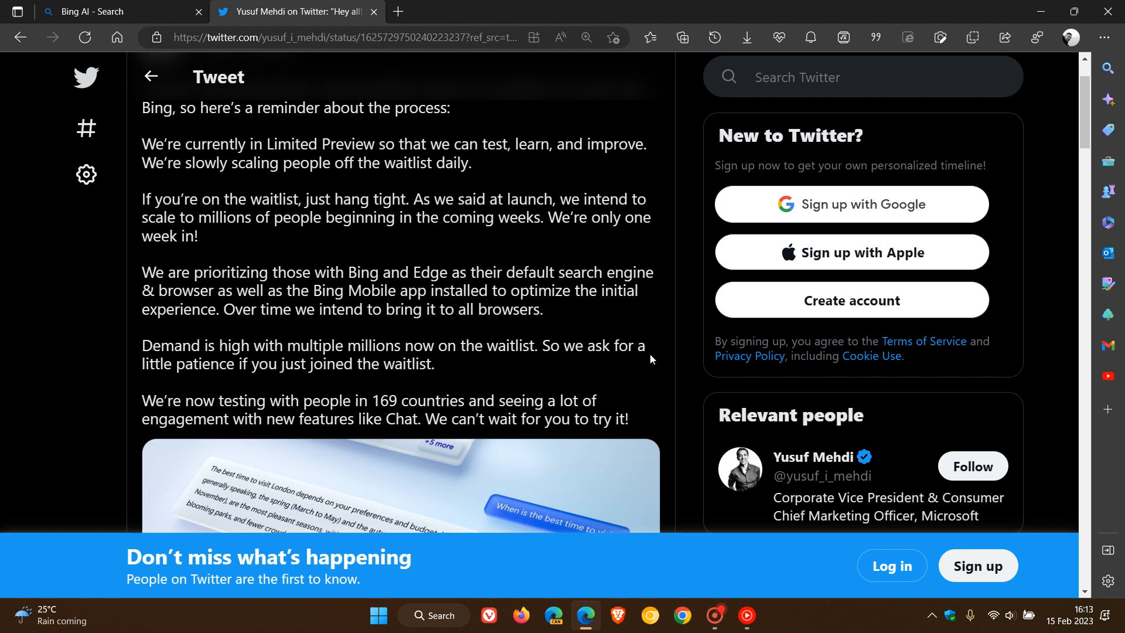
{"action": "mouse_move", "coordinate": [663, 357]}
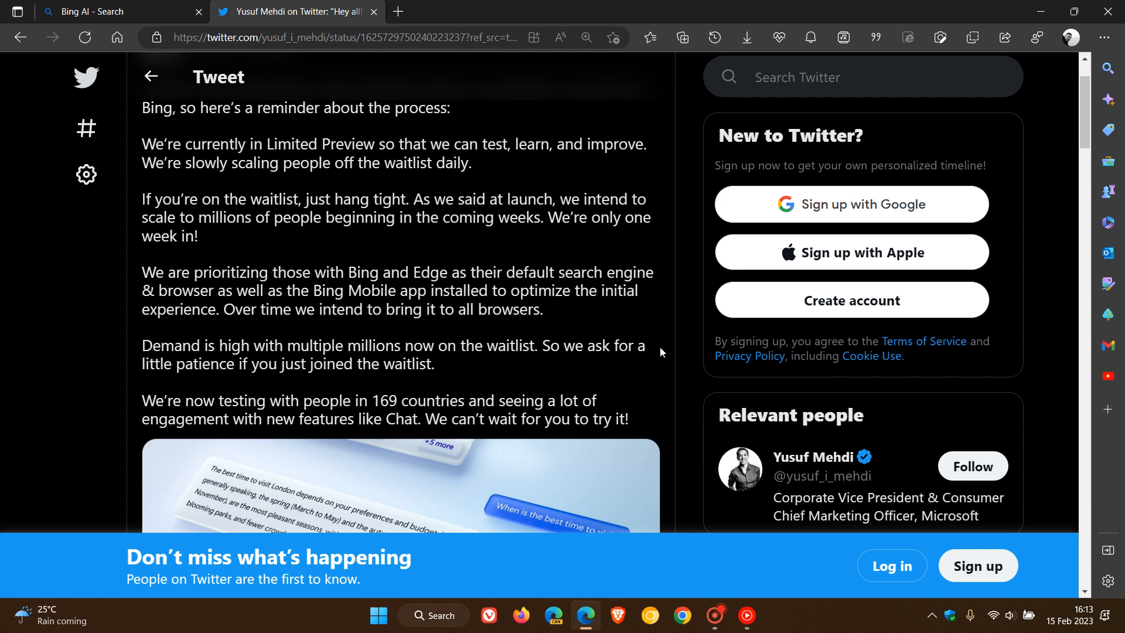
{"action": "mouse_move", "coordinate": [667, 349]}
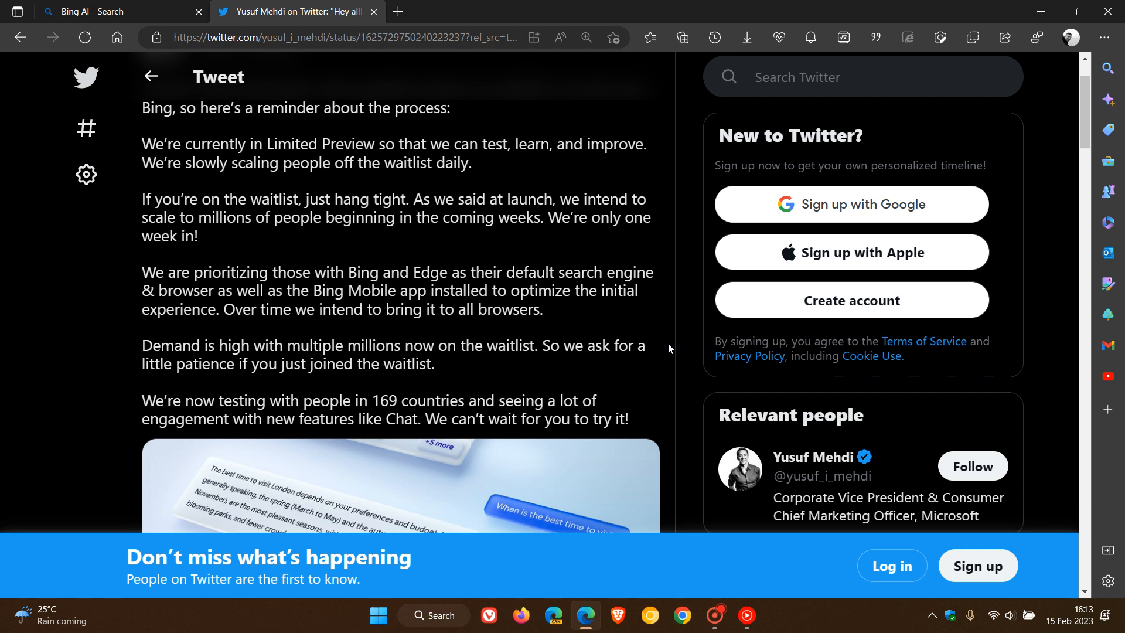
{"action": "mouse_move", "coordinate": [660, 354]}
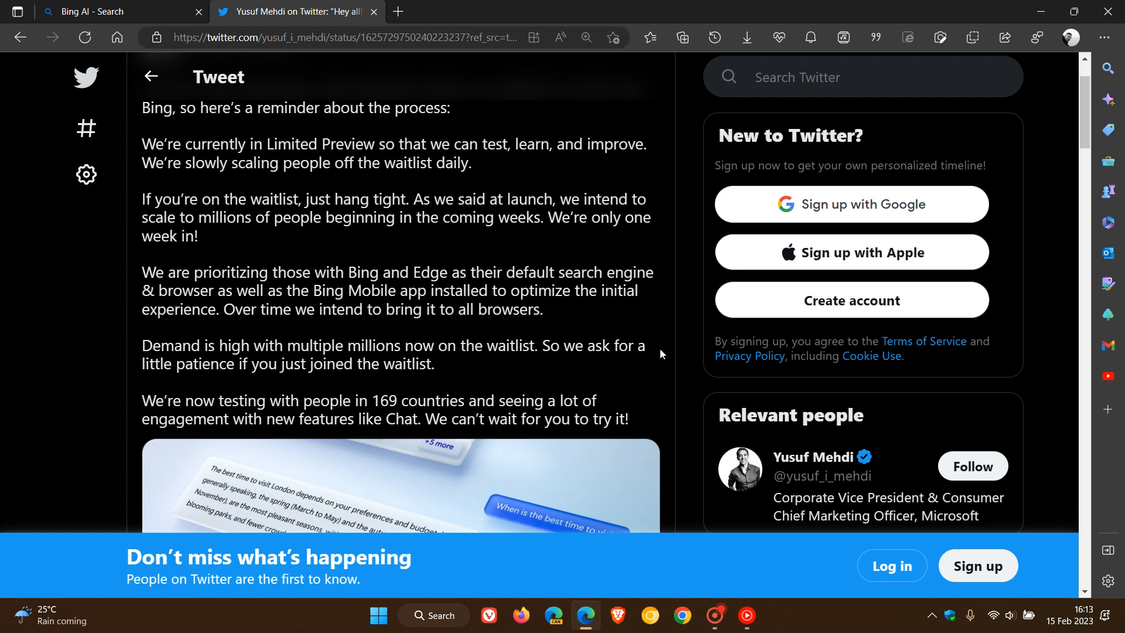
{"action": "mouse_move", "coordinate": [658, 350]}
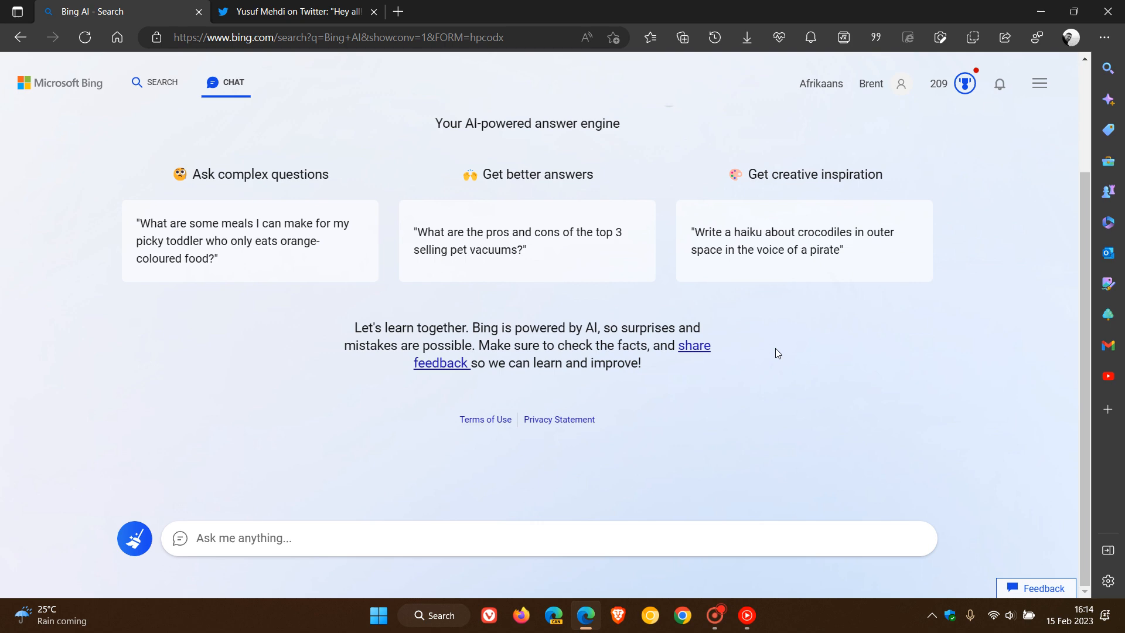
{"action": "mouse_move", "coordinate": [81, 83]}
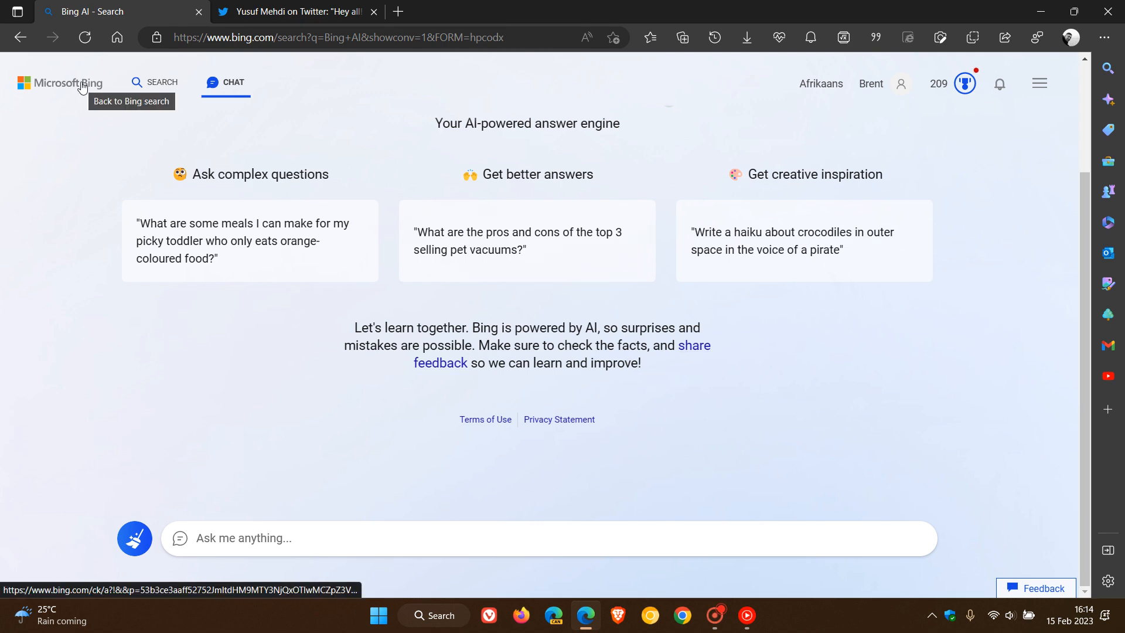
{"action": "left_click", "coordinate": [68, 83]}
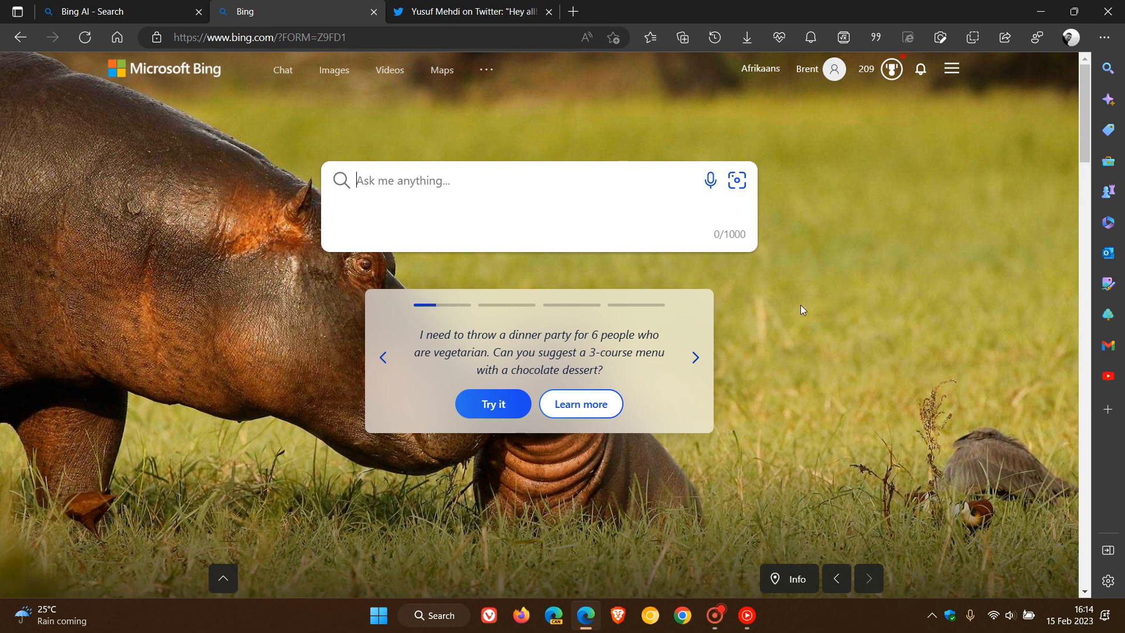
{"action": "mouse_move", "coordinate": [866, 256]}
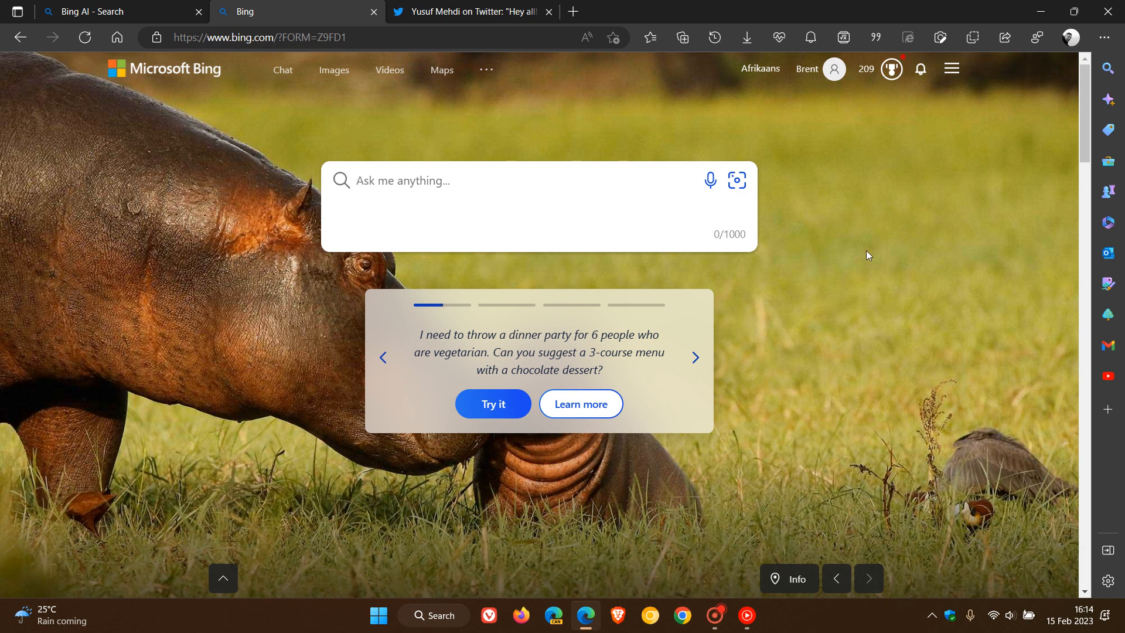
{"action": "mouse_move", "coordinate": [886, 378]}
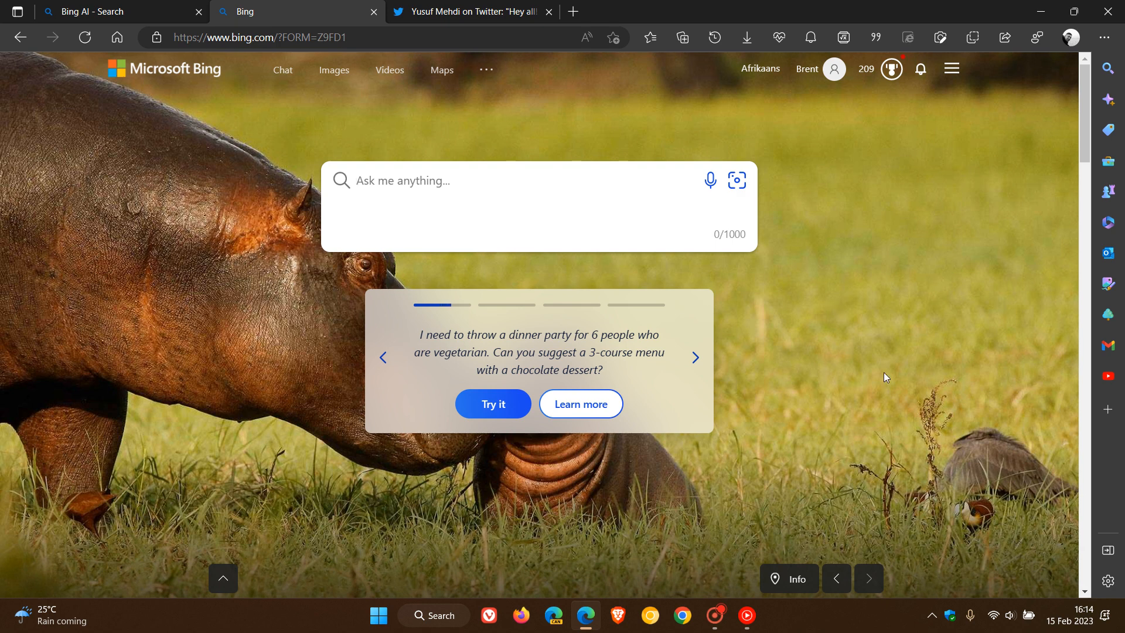